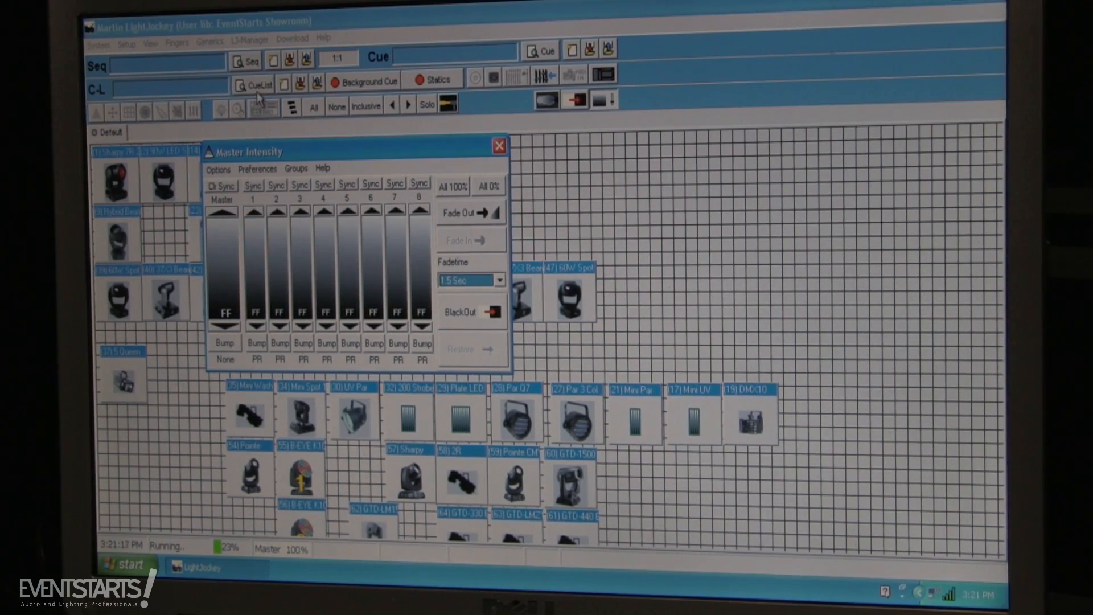
pyautogui.moveTo(263, 232)
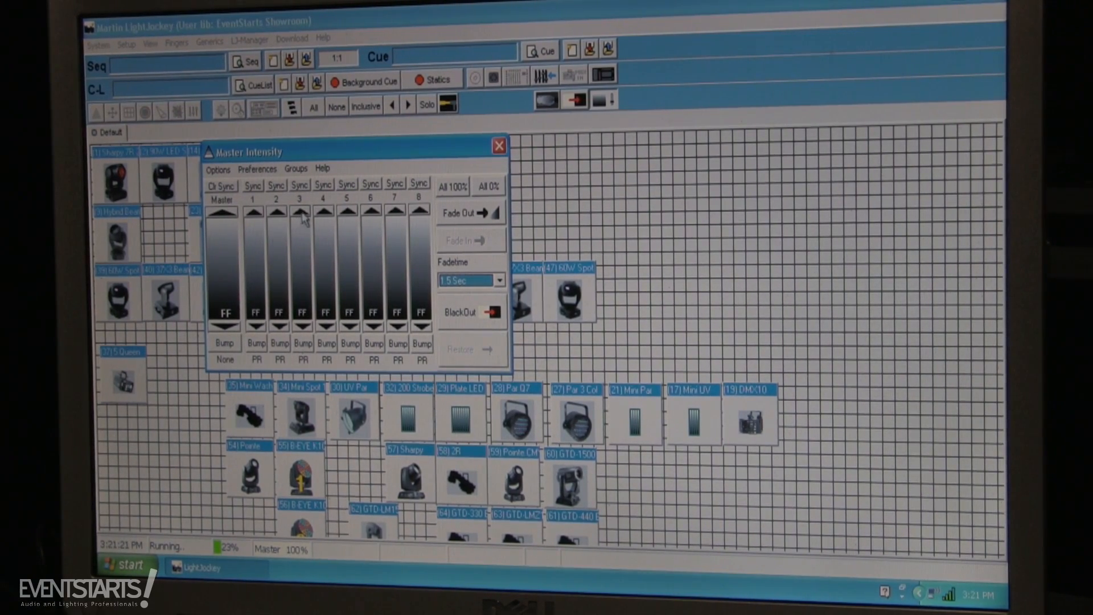
# - Check and close the intensity groups list and Master Intensity faders, then open the DMX In window
pyautogui.click(295, 168)
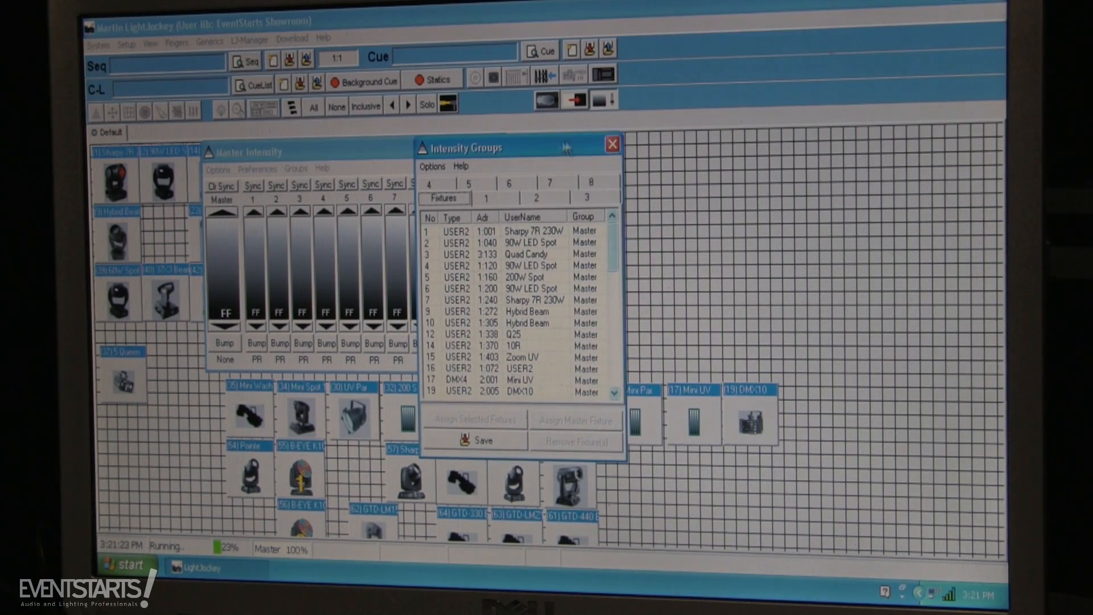
pyautogui.click(612, 143)
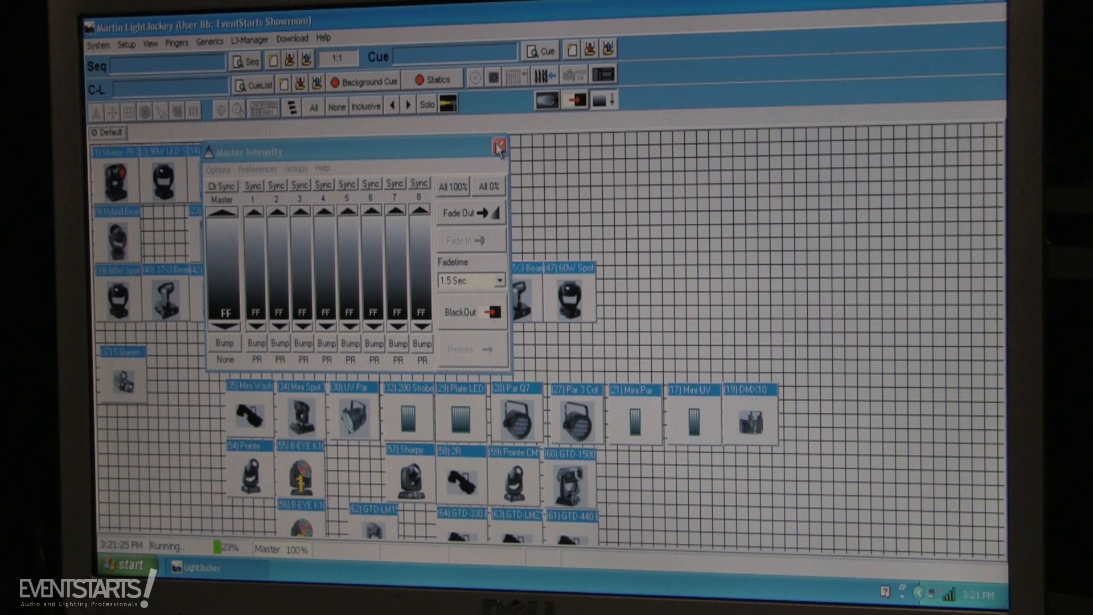
pyautogui.moveTo(497, 147)
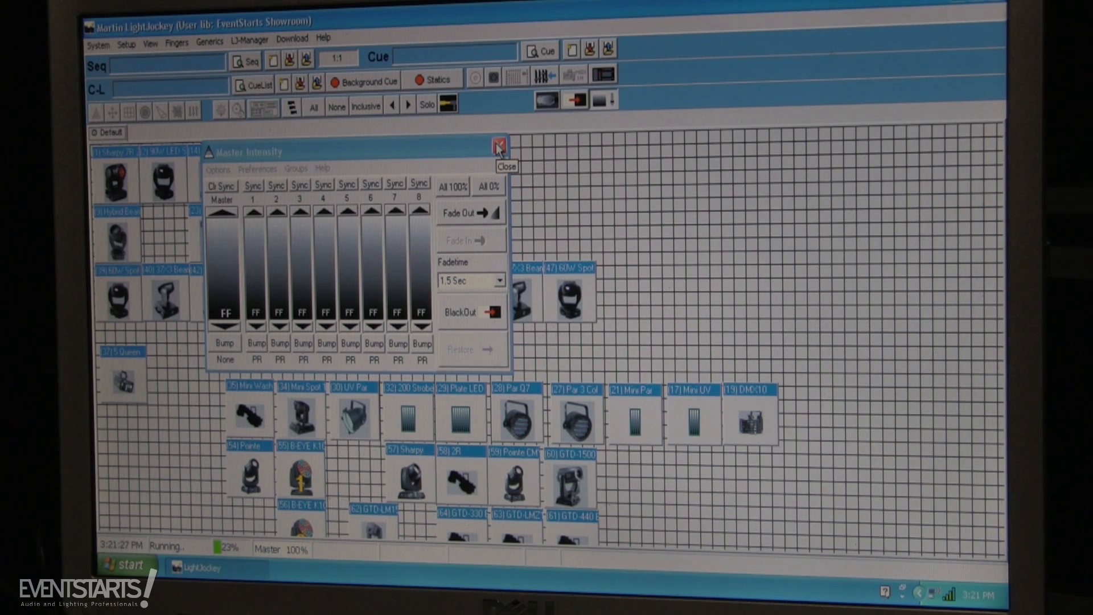
pyautogui.click(499, 144)
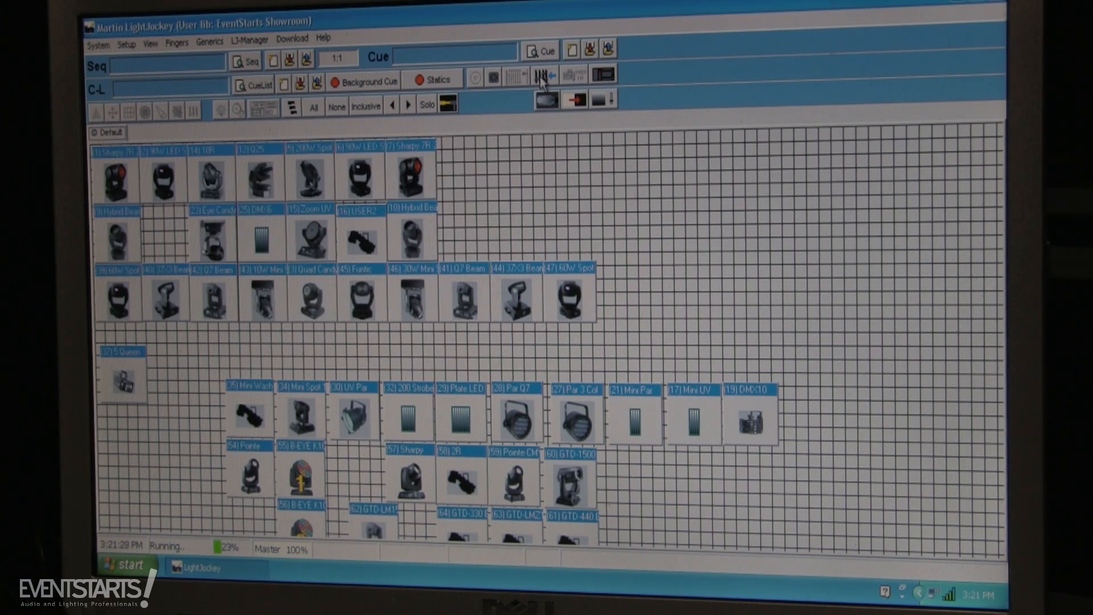
pyautogui.click(514, 75)
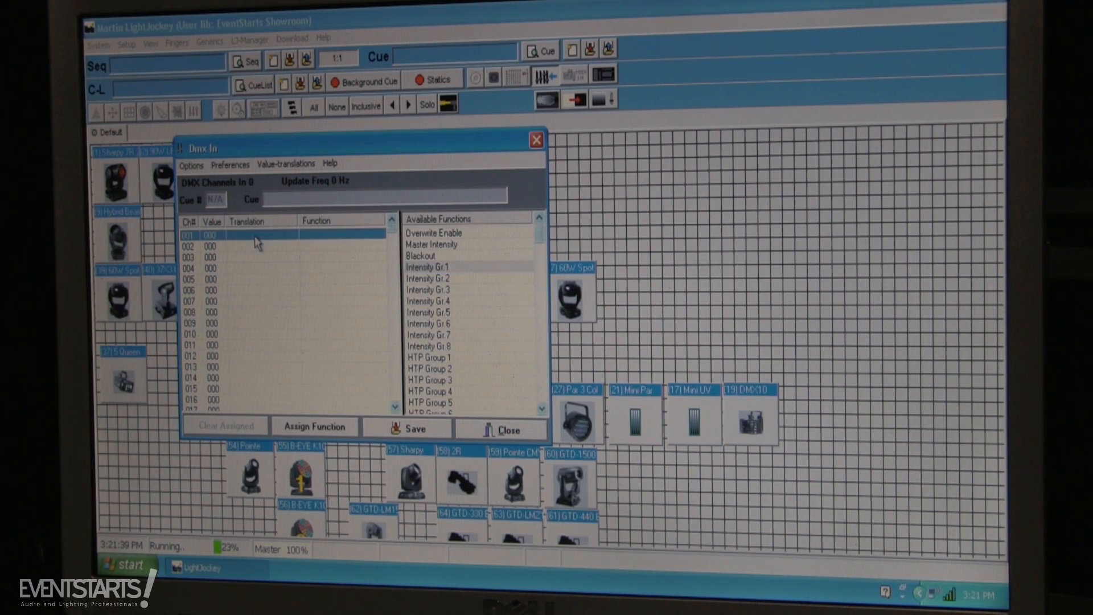
pyautogui.click(427, 267)
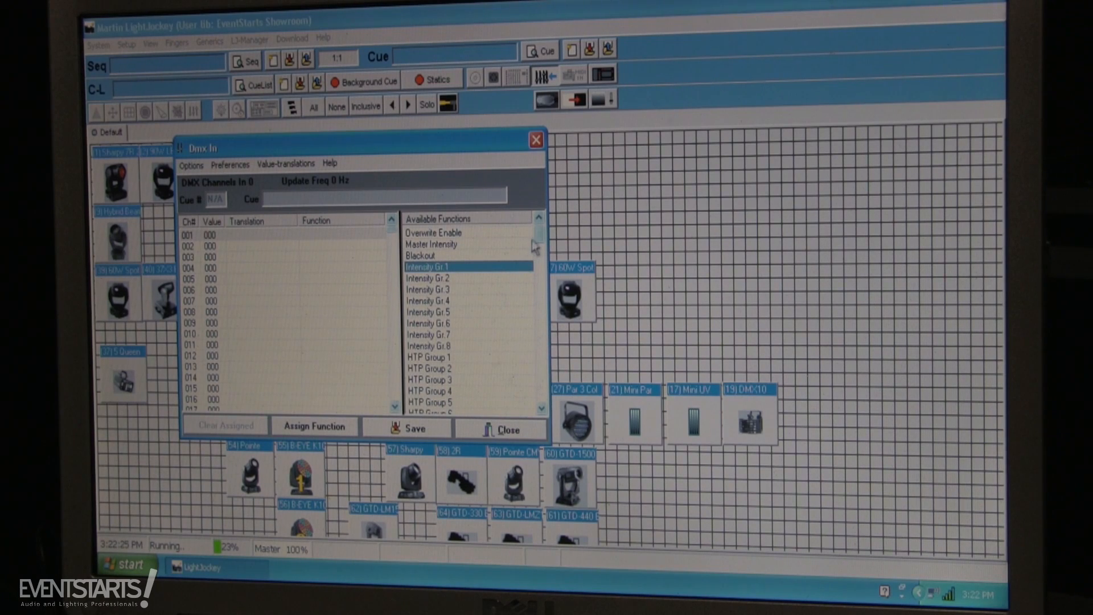
pyautogui.moveTo(459, 277)
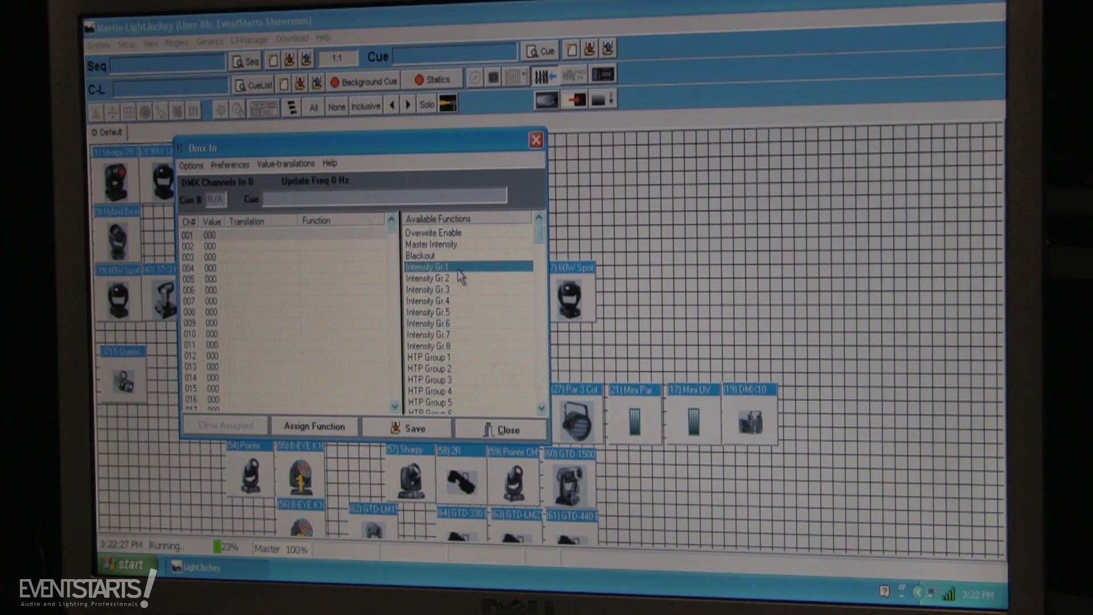
pyautogui.click(279, 245)
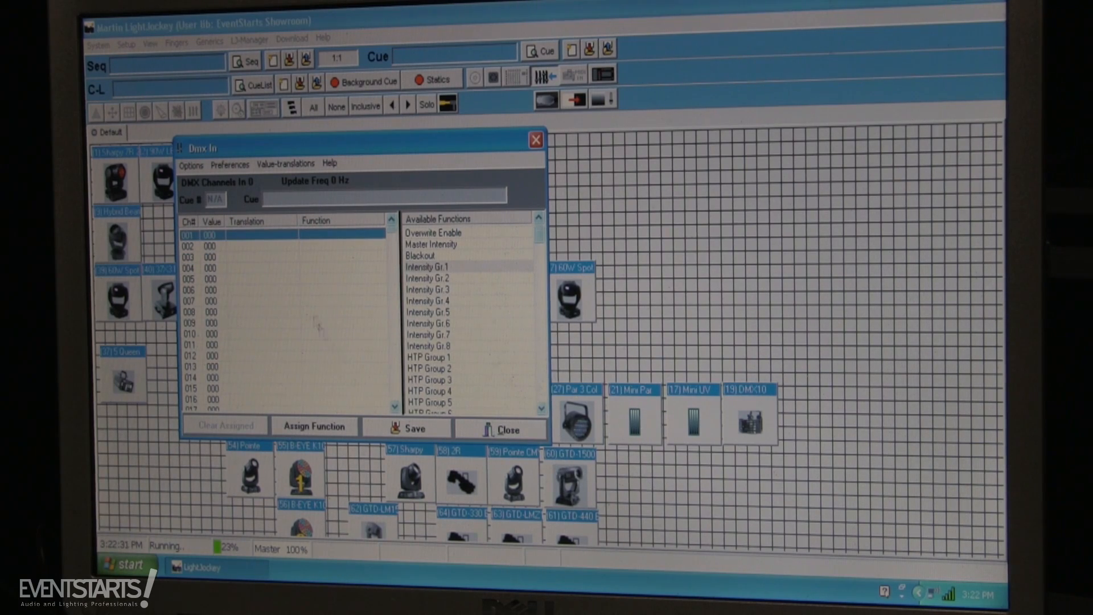
pyautogui.moveTo(425, 174)
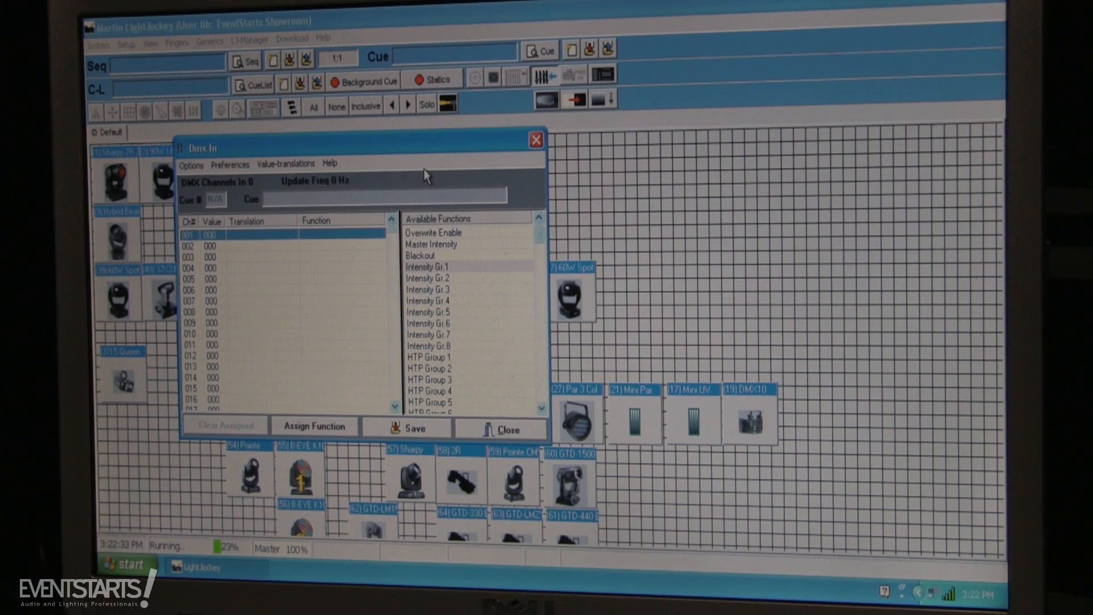